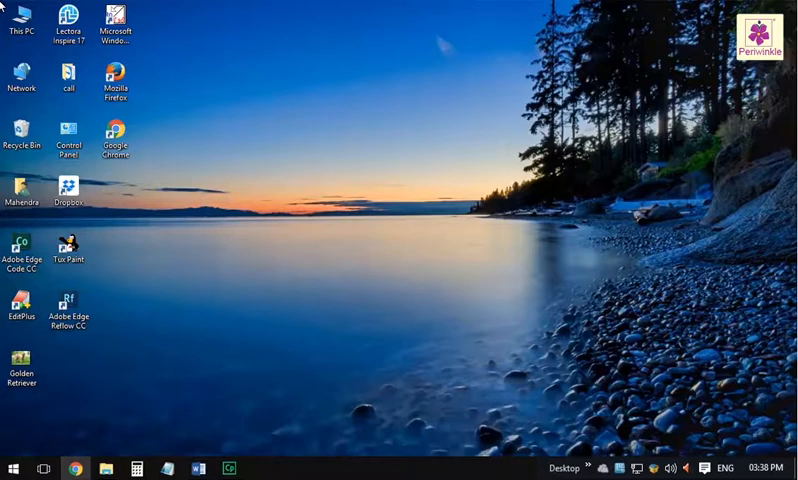
{"action": "mouse_move", "coordinate": [114, 140]}
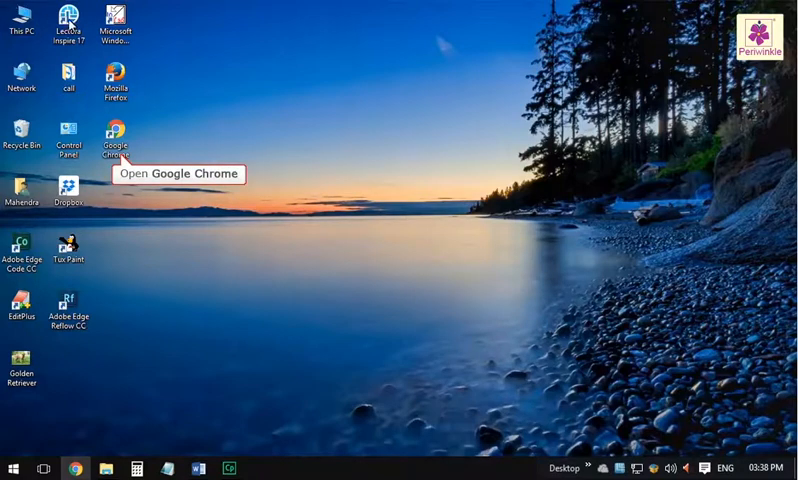
- Launch Google Chrome from its desktop icon
{"action": "double_click", "coordinate": [117, 130]}
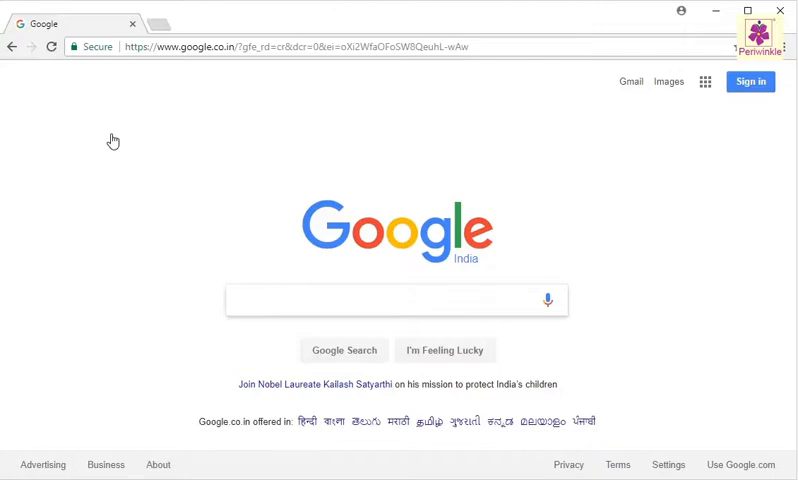
{"action": "mouse_move", "coordinate": [668, 82]}
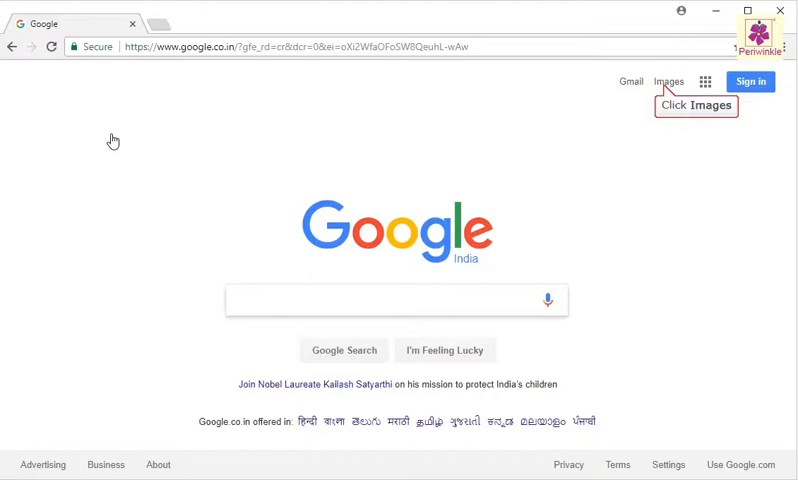
- Switch from the Google home page to Google Images search
{"action": "left_click", "coordinate": [668, 81]}
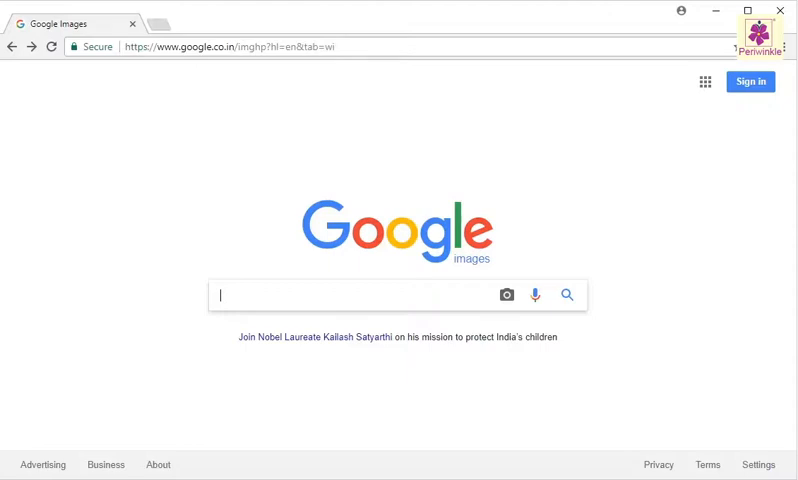
{"action": "mouse_move", "coordinate": [567, 294]}
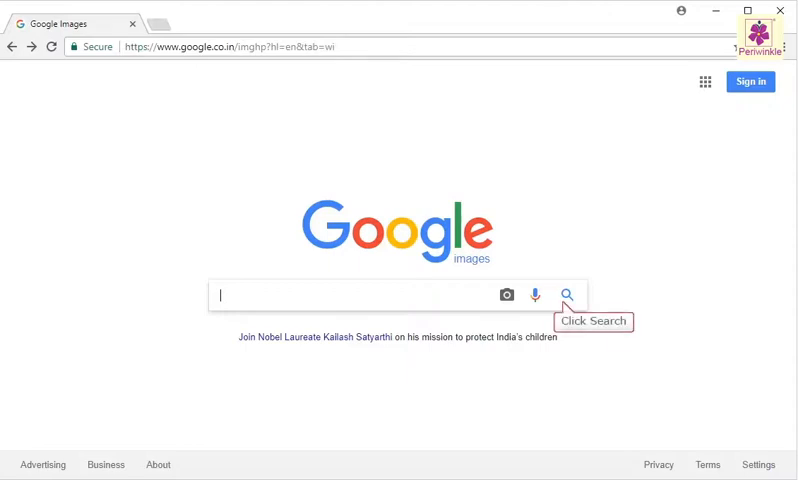
- Search Google Images for 'golden retriever' via the suggestion from 'gol'
{"action": "type", "text": "gol"}
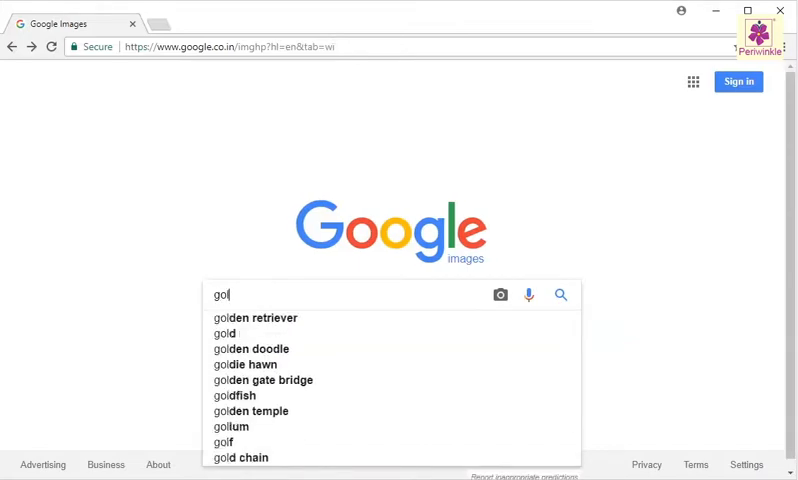
{"action": "left_click", "coordinate": [254, 317]}
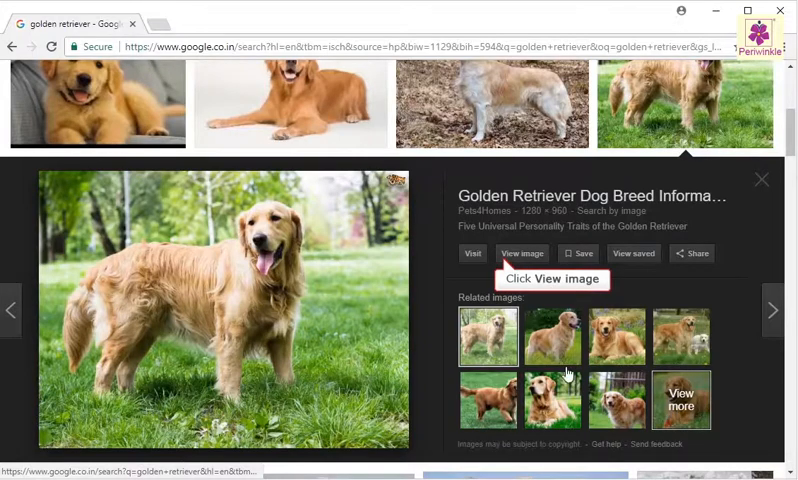
- View the golden retriever photo full-size in a new tab, then return to results
{"action": "left_click", "coordinate": [521, 253]}
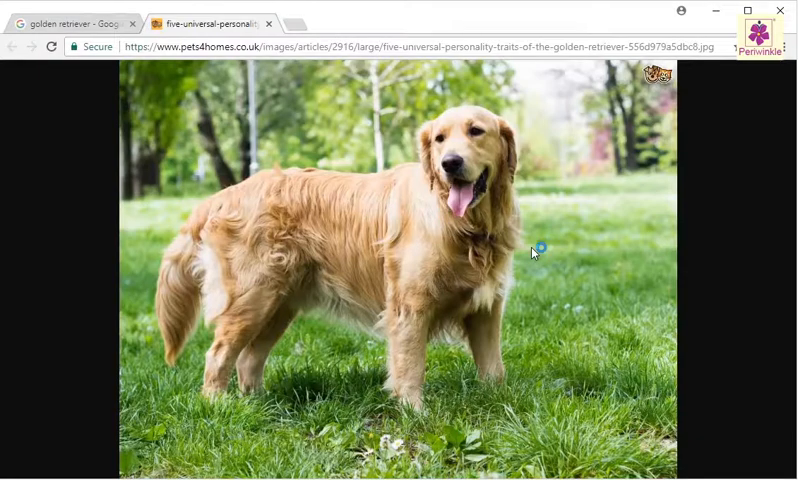
{"action": "mouse_move", "coordinate": [288, 228]}
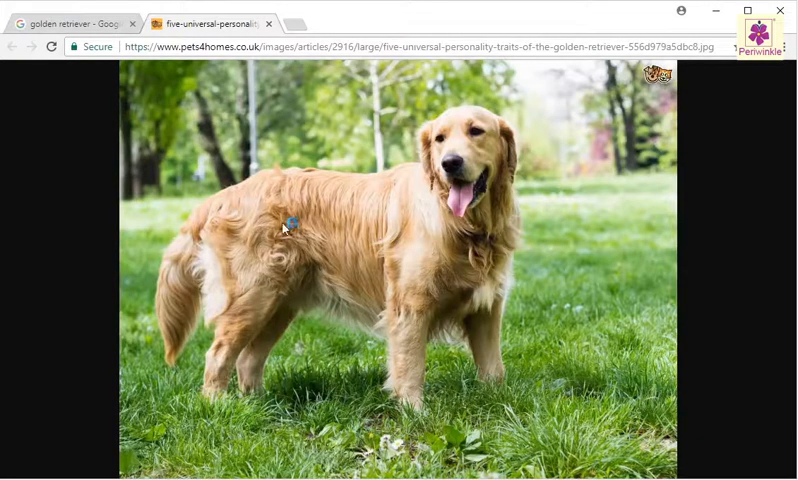
{"action": "left_click", "coordinate": [75, 23]}
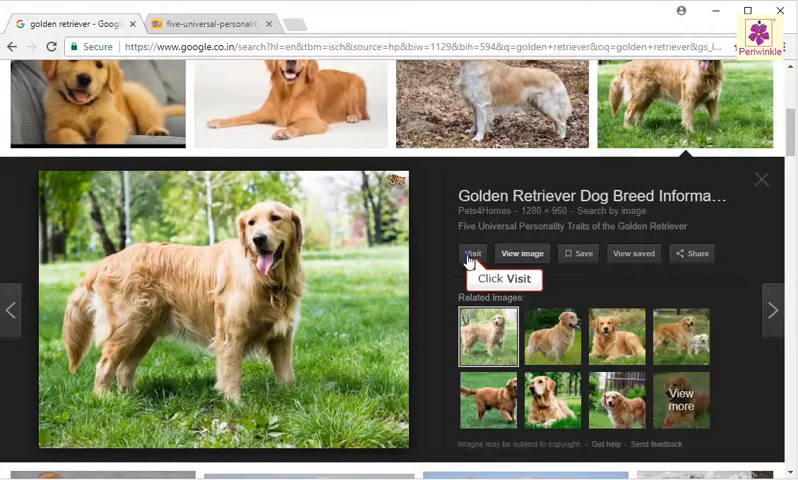
- Visit the Pets4Homes source article, then go back to the full-size photo tab
{"action": "left_click", "coordinate": [471, 253]}
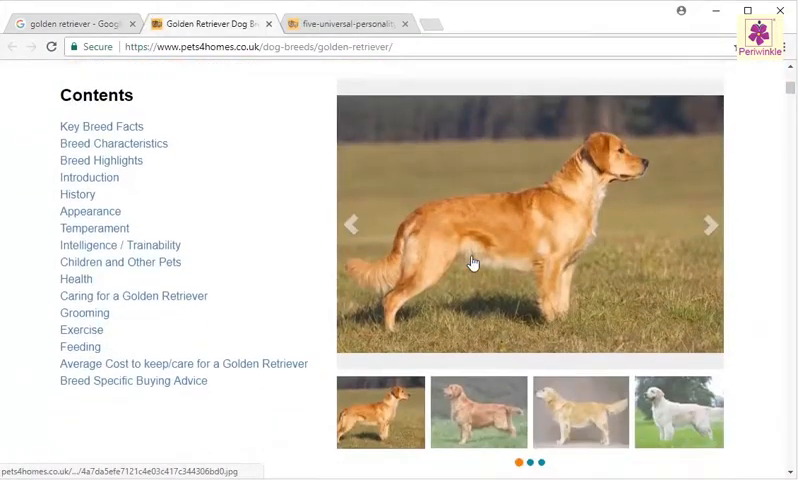
{"action": "scroll", "scroll_direction": "up", "scroll_amount": 3}
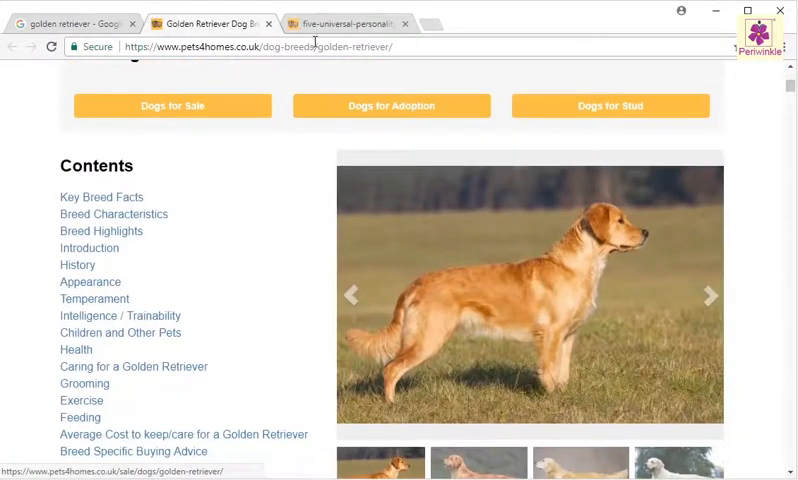
{"action": "left_click", "coordinate": [345, 23]}
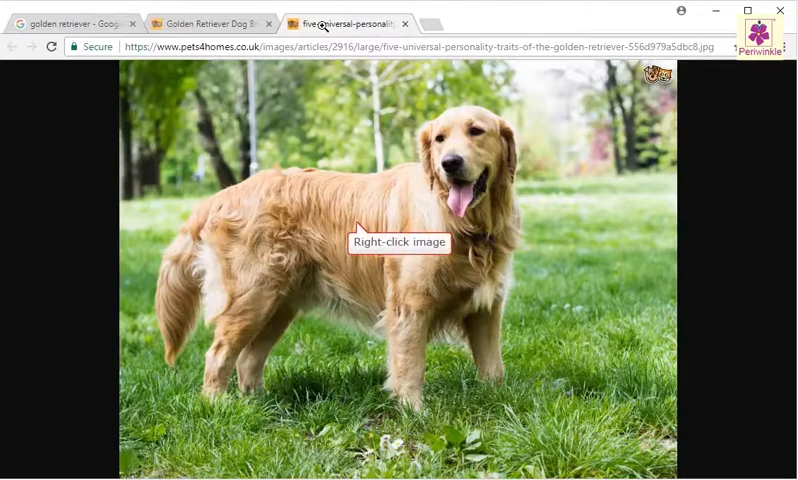
- Choose 'Save image as...' from the golden retriever photo's context menu
{"action": "right_click", "coordinate": [360, 232]}
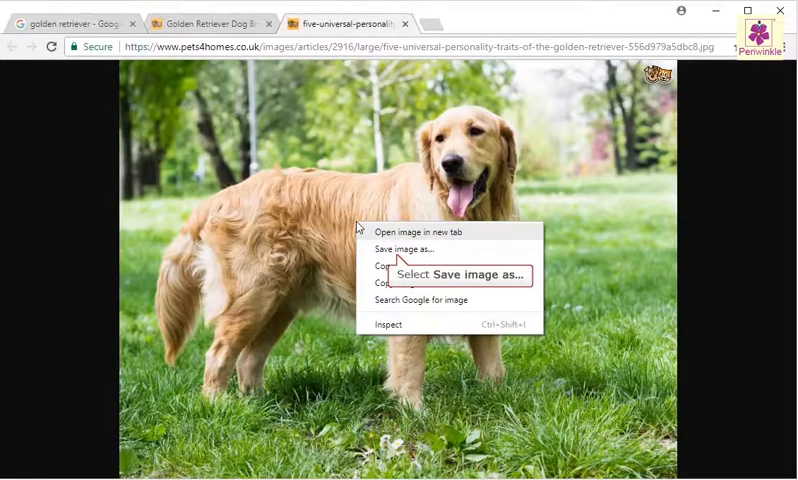
{"action": "mouse_move", "coordinate": [395, 243]}
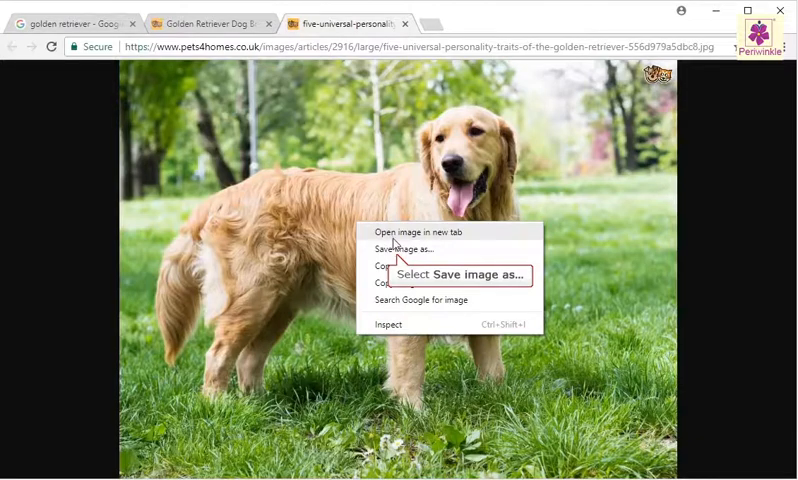
{"action": "left_click", "coordinate": [401, 249]}
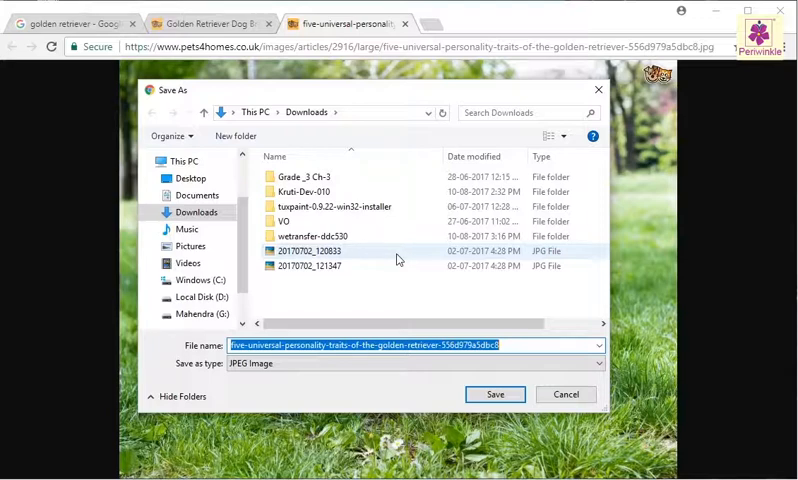
{"action": "mouse_move", "coordinate": [190, 178]}
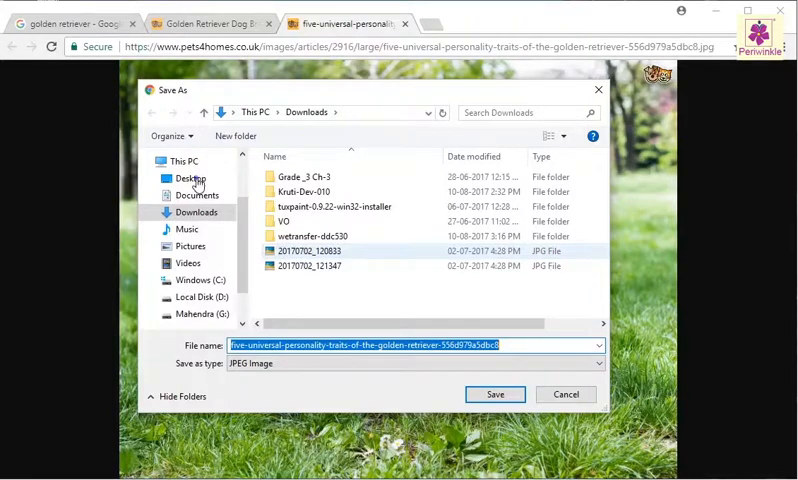
- Save the photo to the Desktop as 'Golden Retriever.jpg'
{"action": "left_click", "coordinate": [191, 178]}
{"action": "type", "text": "Golden Retriever"}
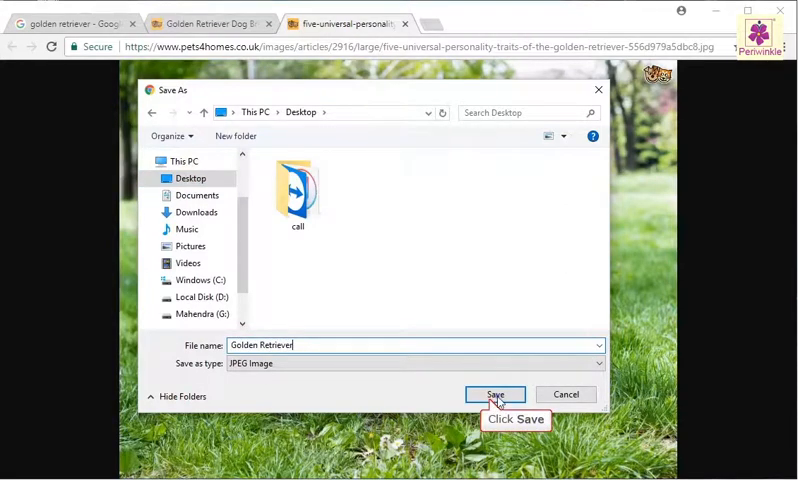
{"action": "left_click", "coordinate": [494, 394]}
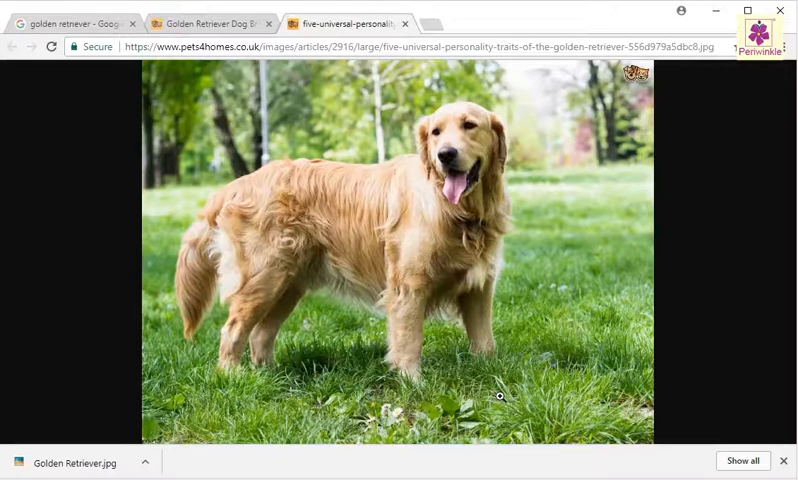